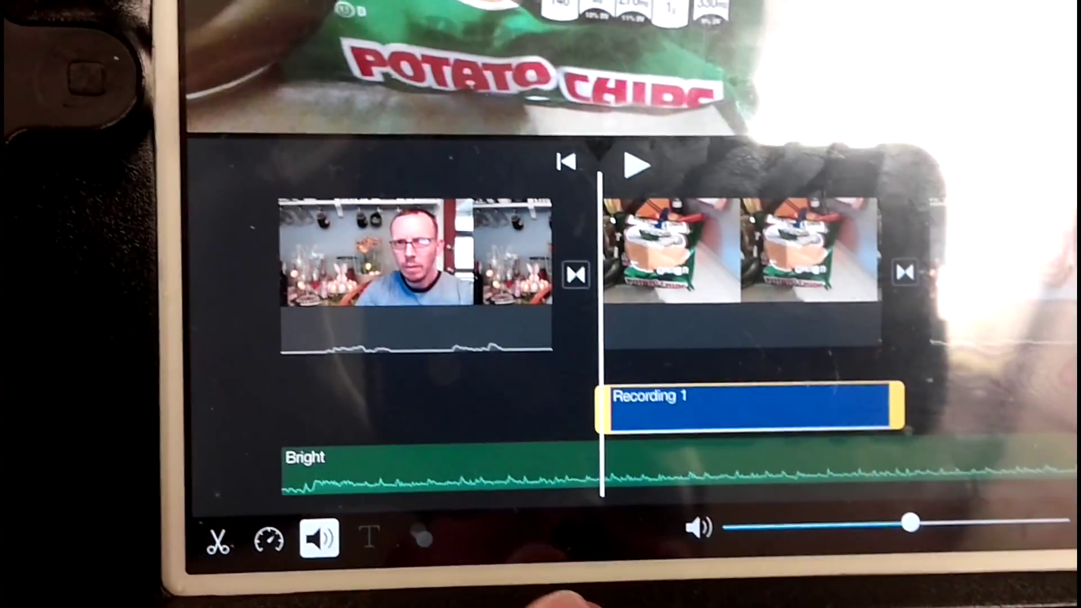
- Drag the volume slider left so Recording 1 plays at about 70%
left_click_drag(914, 524, 834, 517)
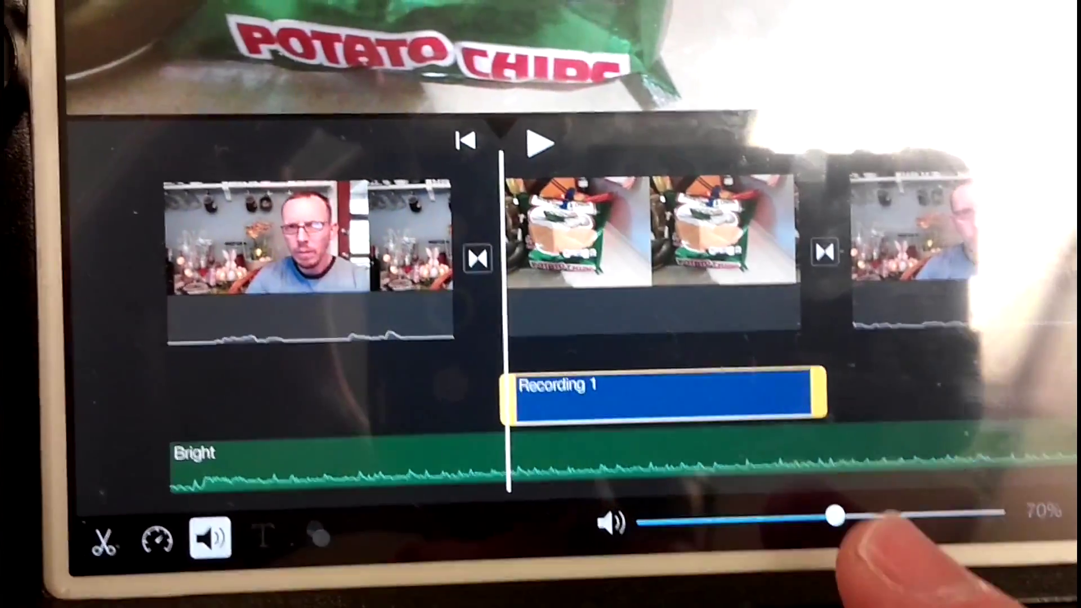